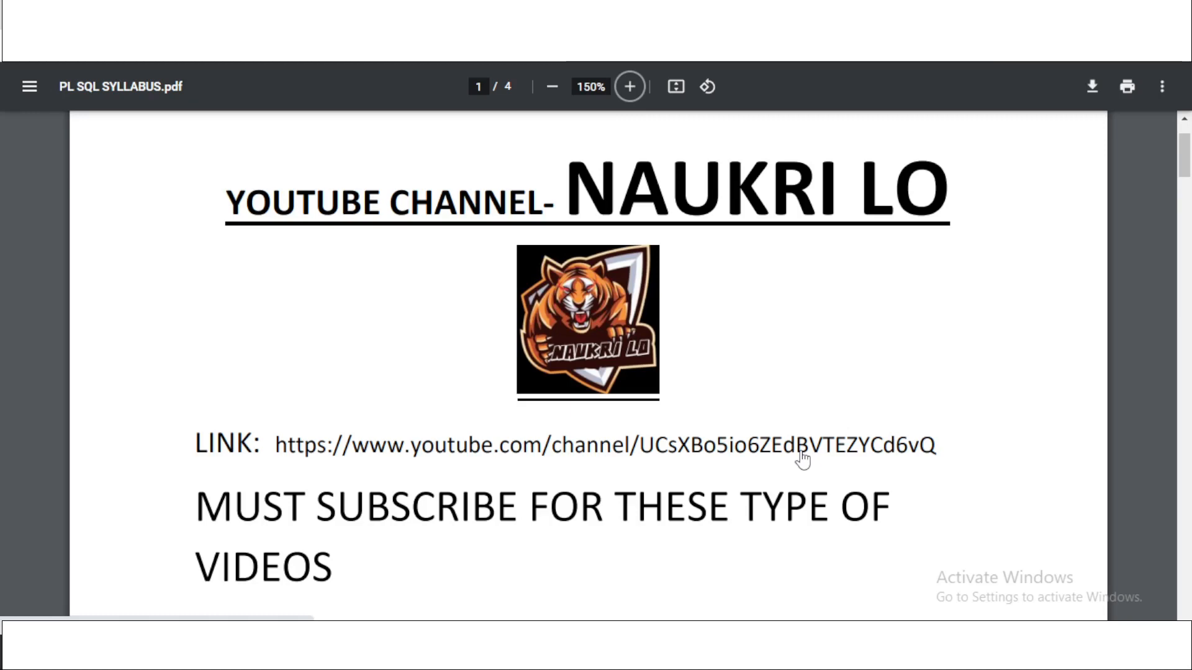
mouse_move(630, 377)
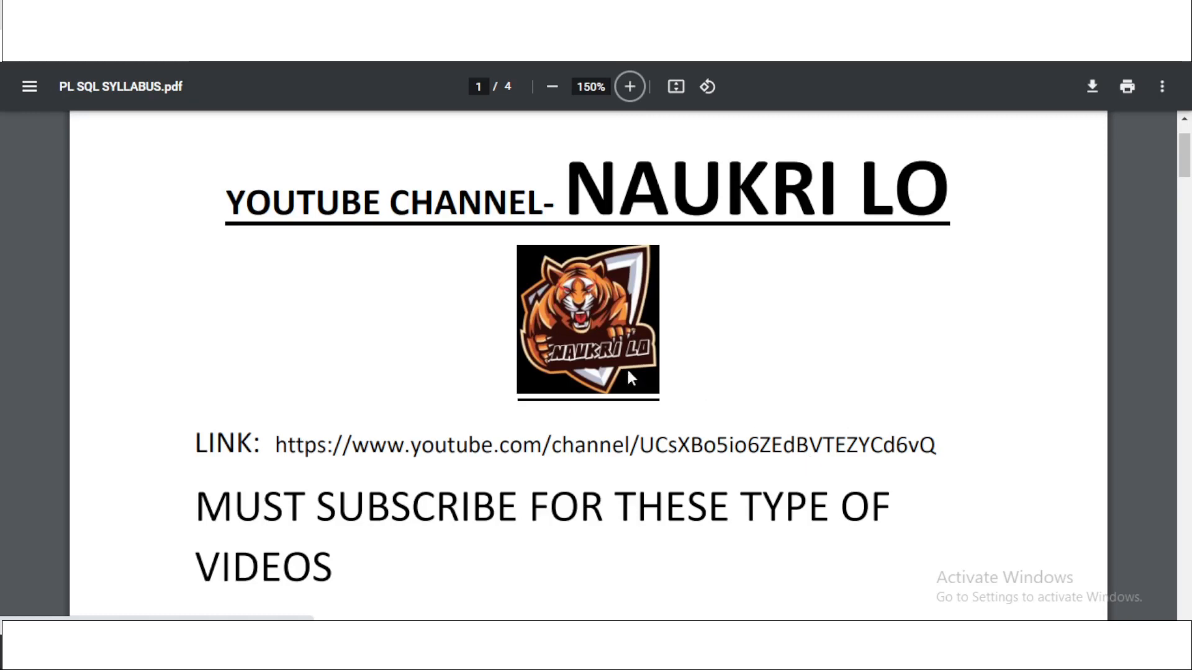
mouse_move(511, 449)
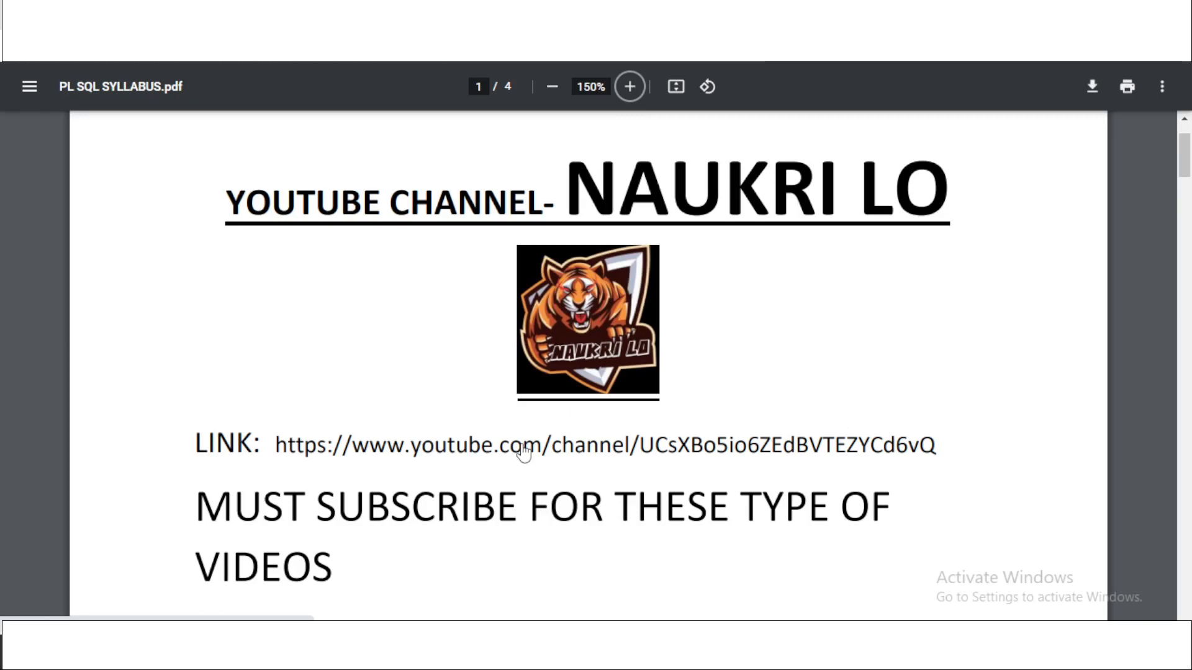
mouse_move(703, 523)
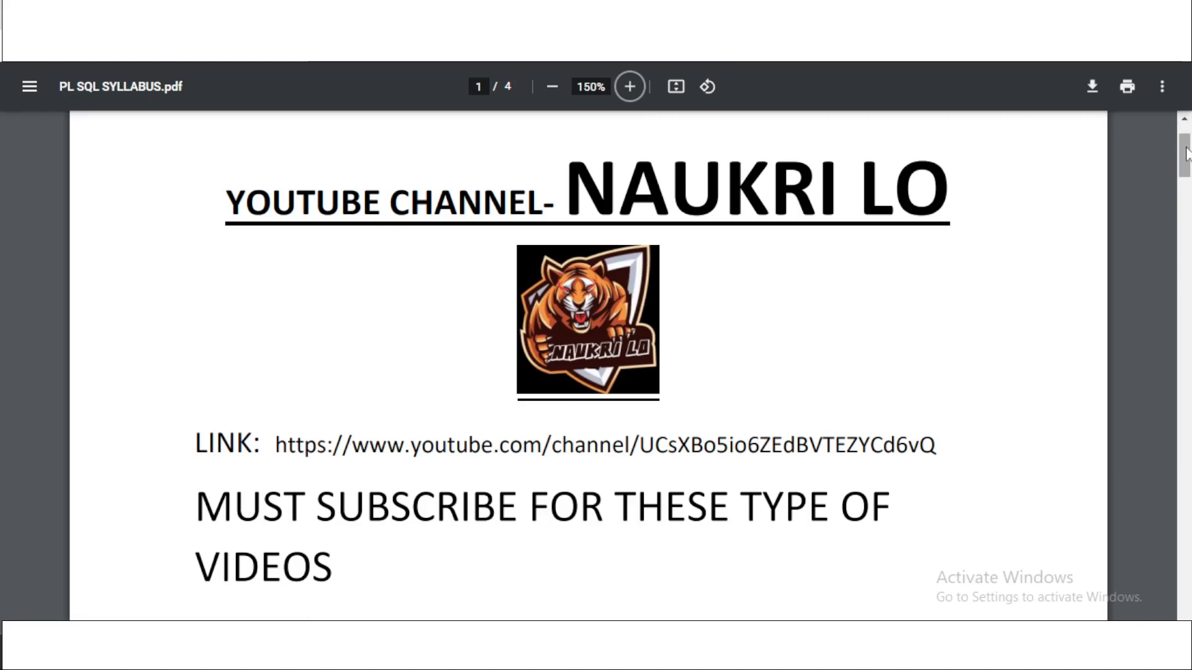
scroll(down, 3)
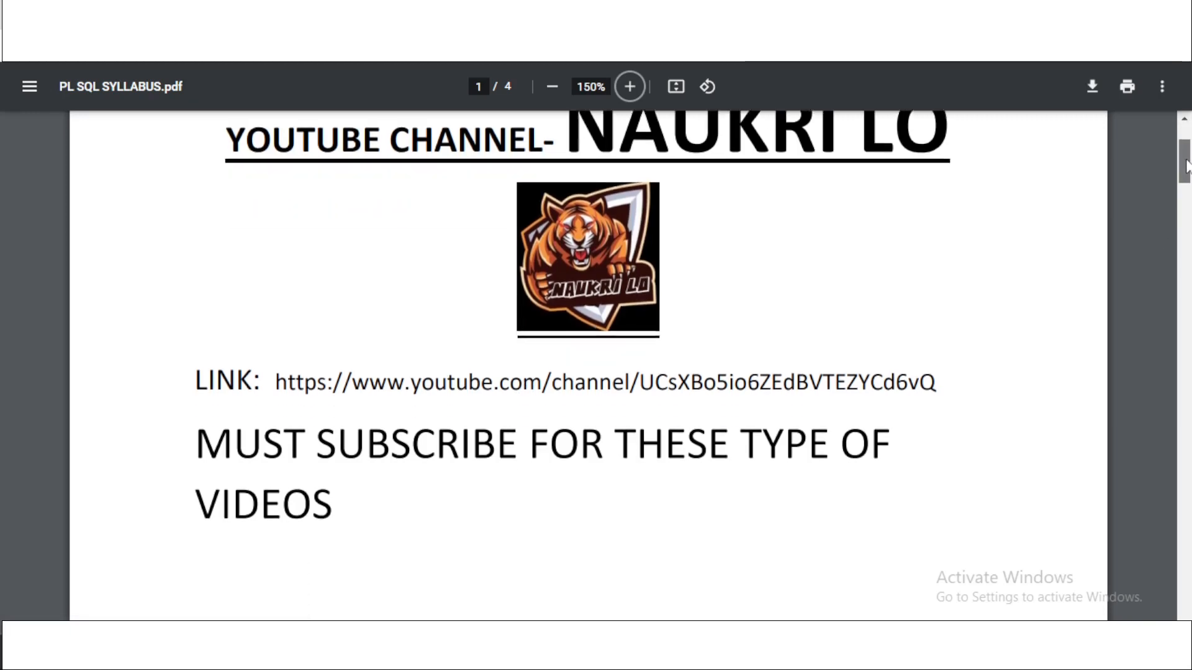
scroll(down, 3)
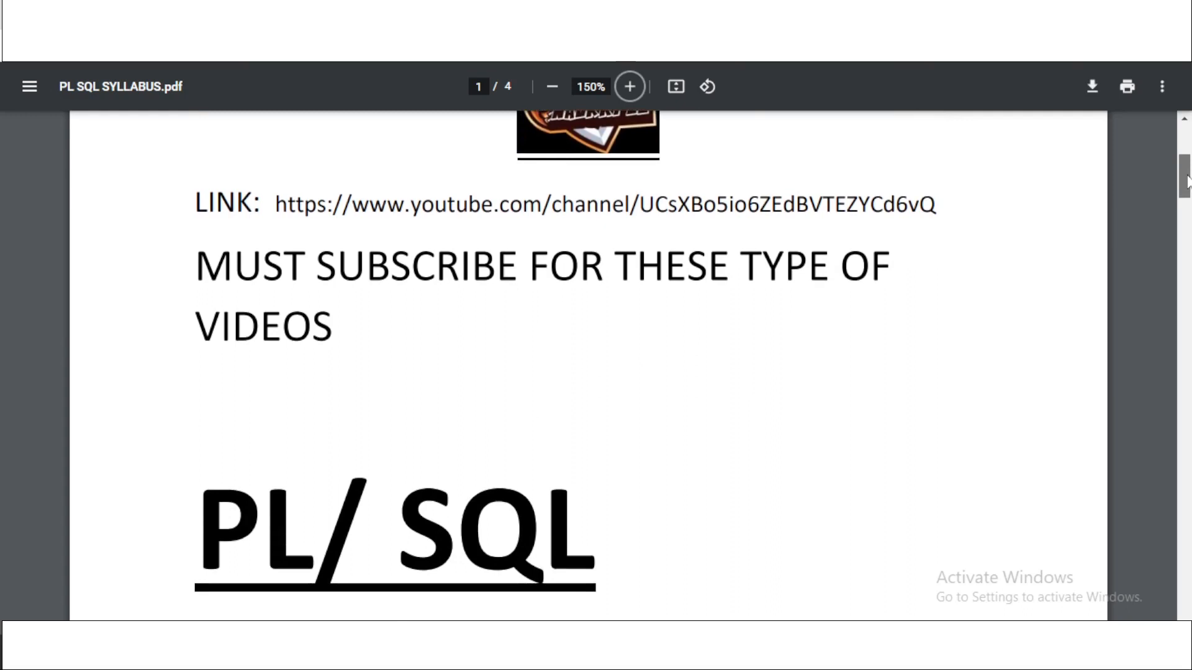
scroll(down, 3)
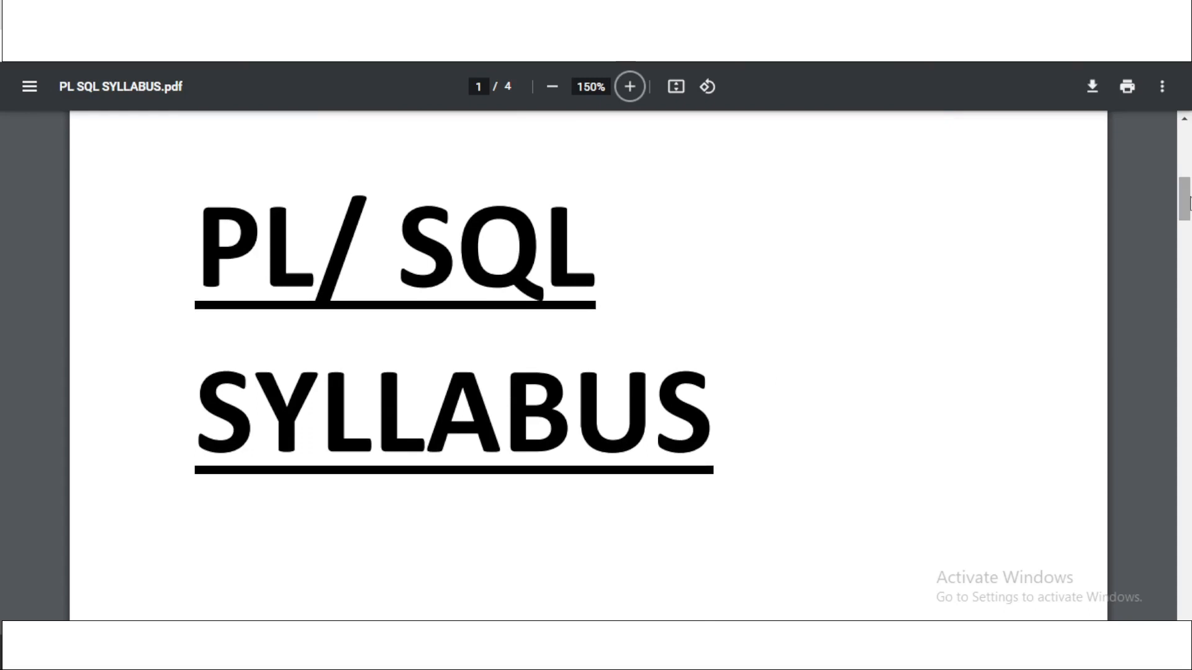
scroll(down, 3)
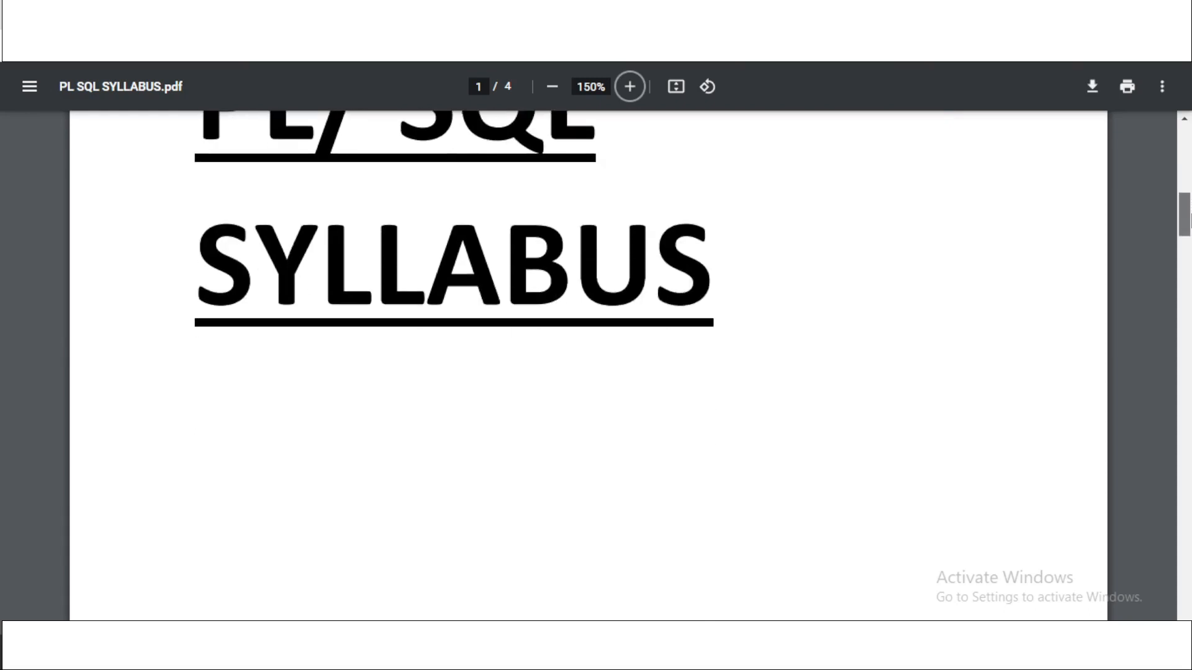
scroll(down, 3)
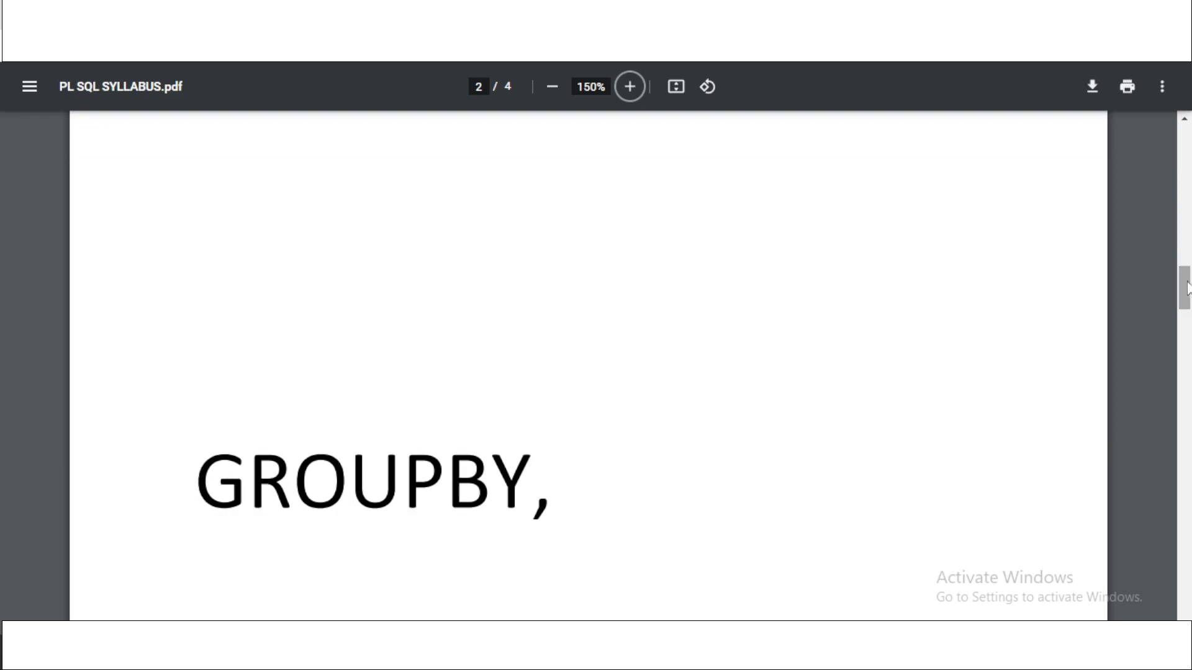
scroll(down, 3)
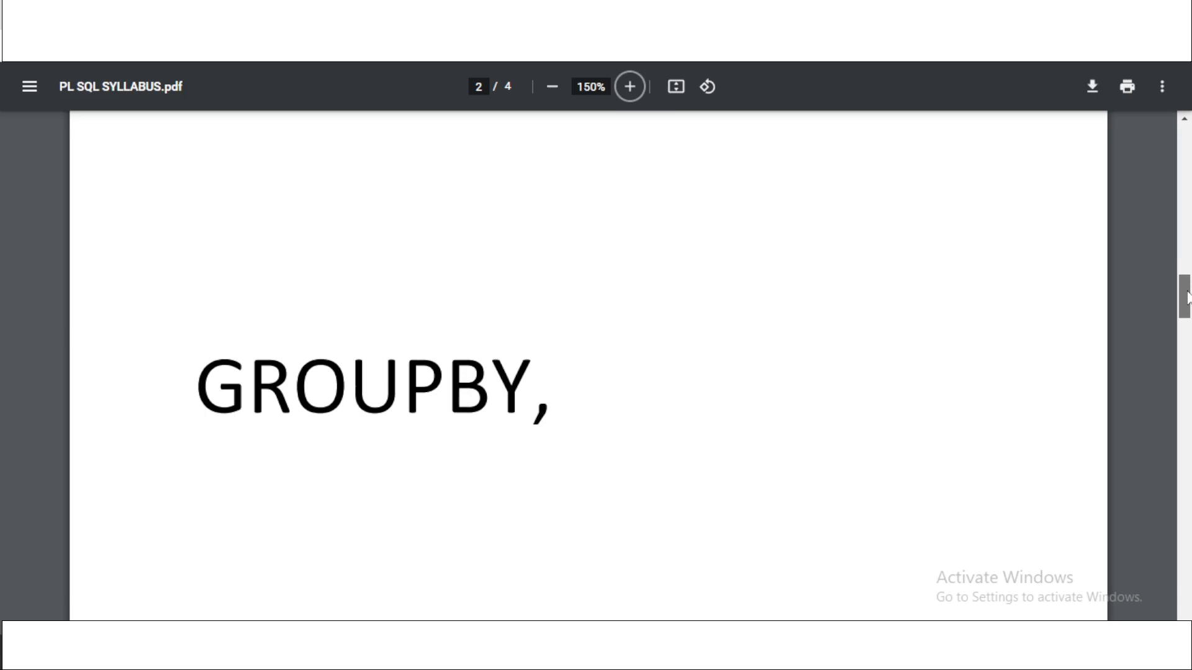
scroll(down, 3)
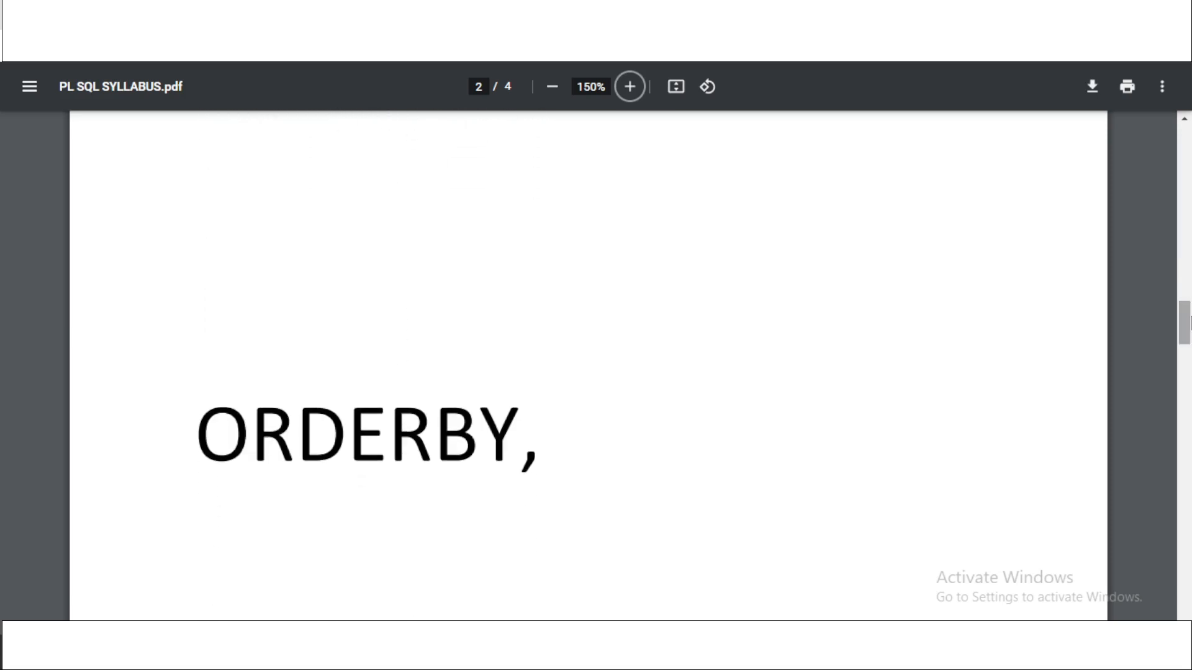
scroll(down, 3)
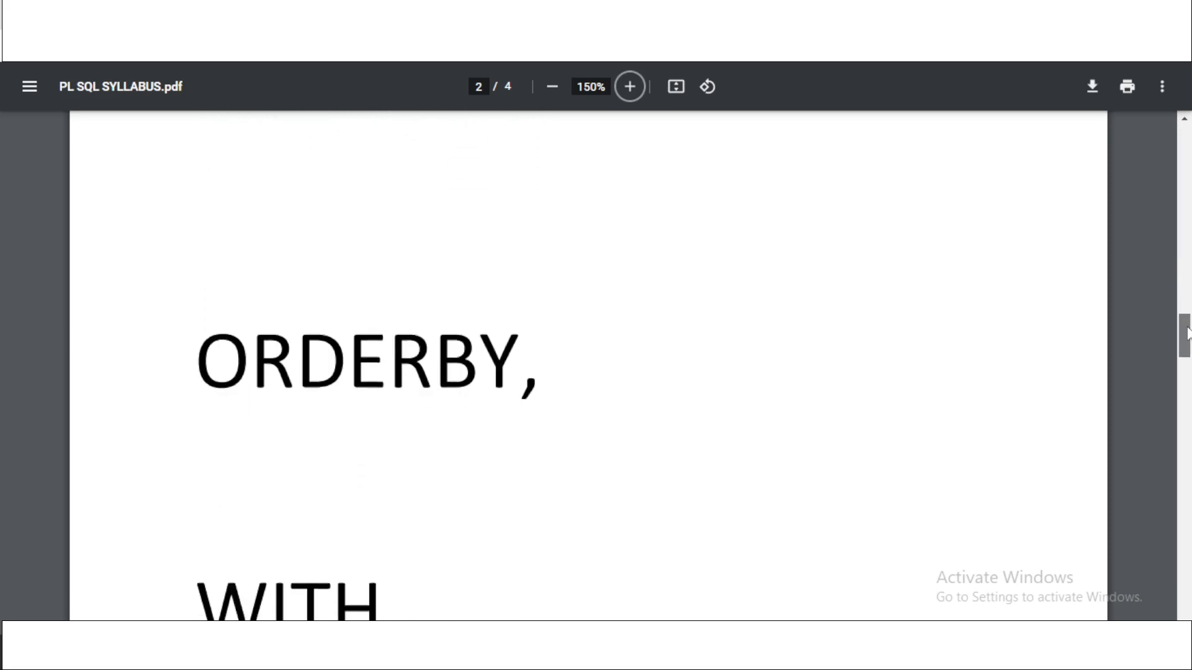
scroll(down, 3)
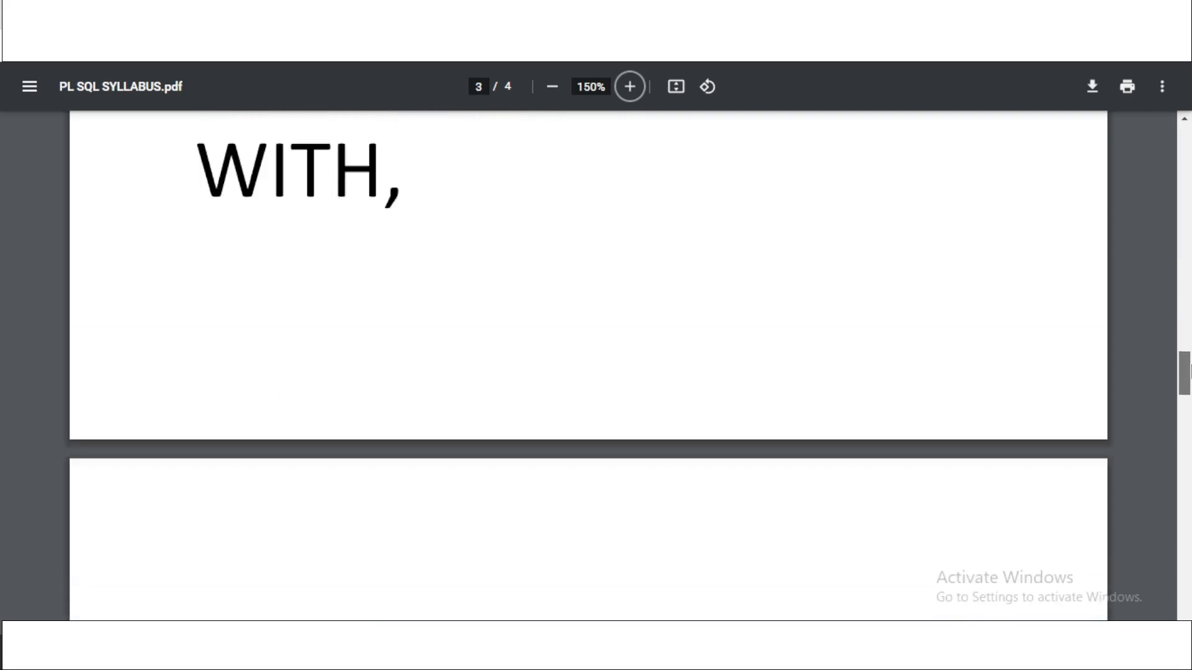
scroll(down, 3)
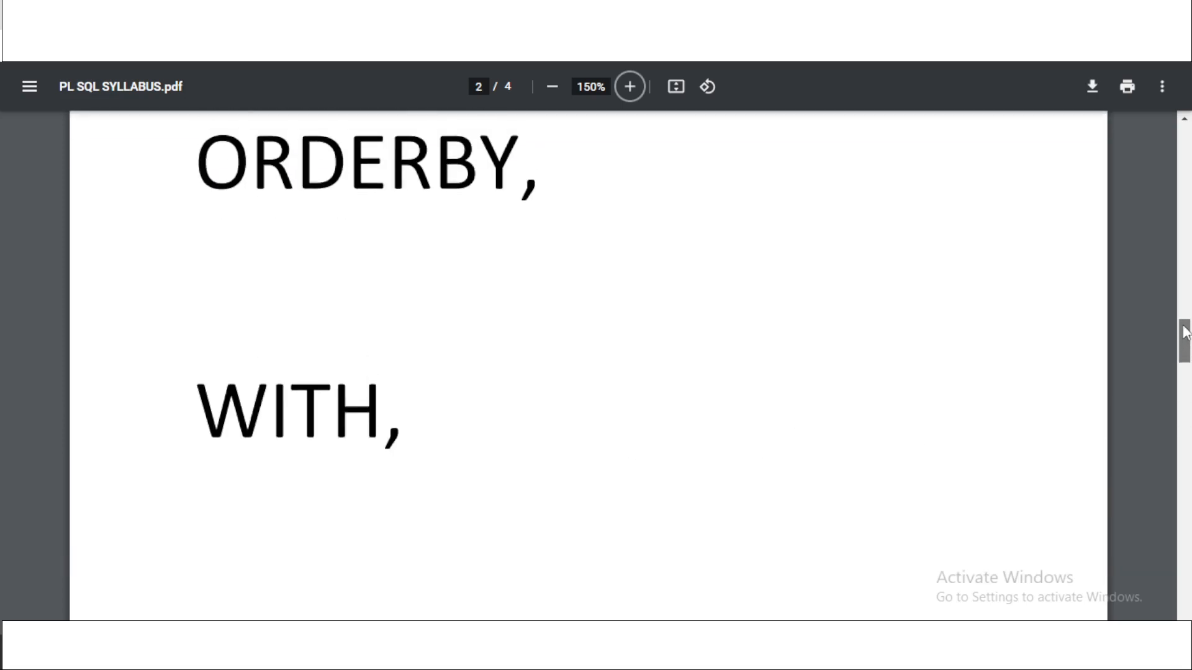
scroll(down, 3)
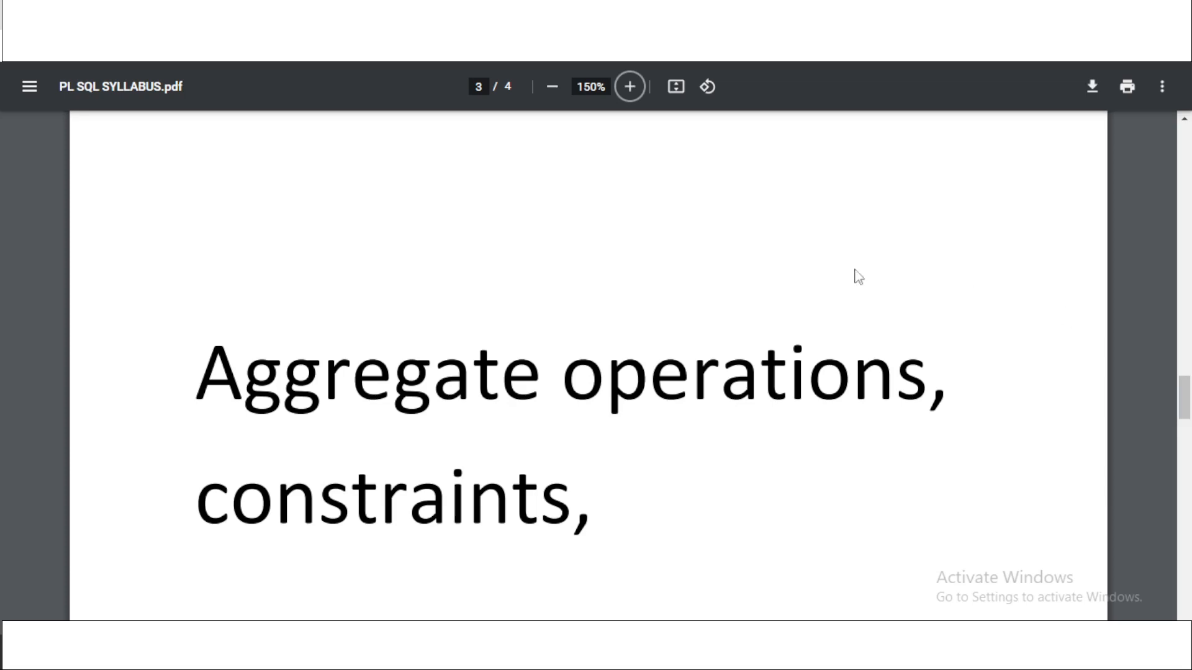
mouse_move(778, 404)
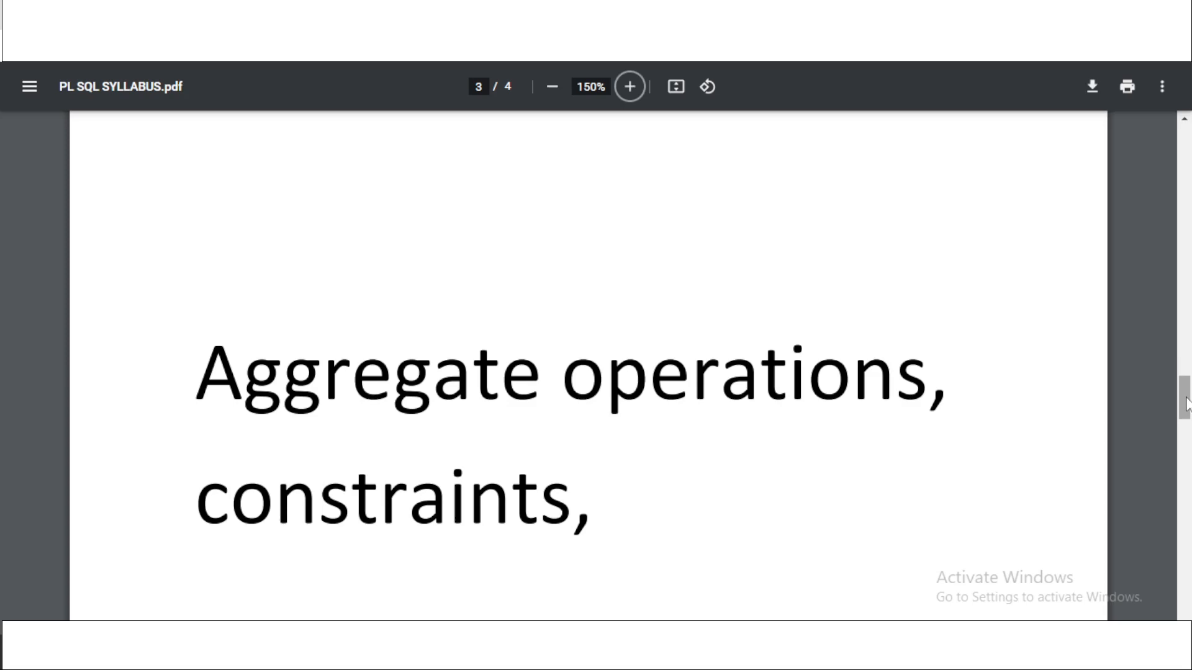
scroll(down, 3)
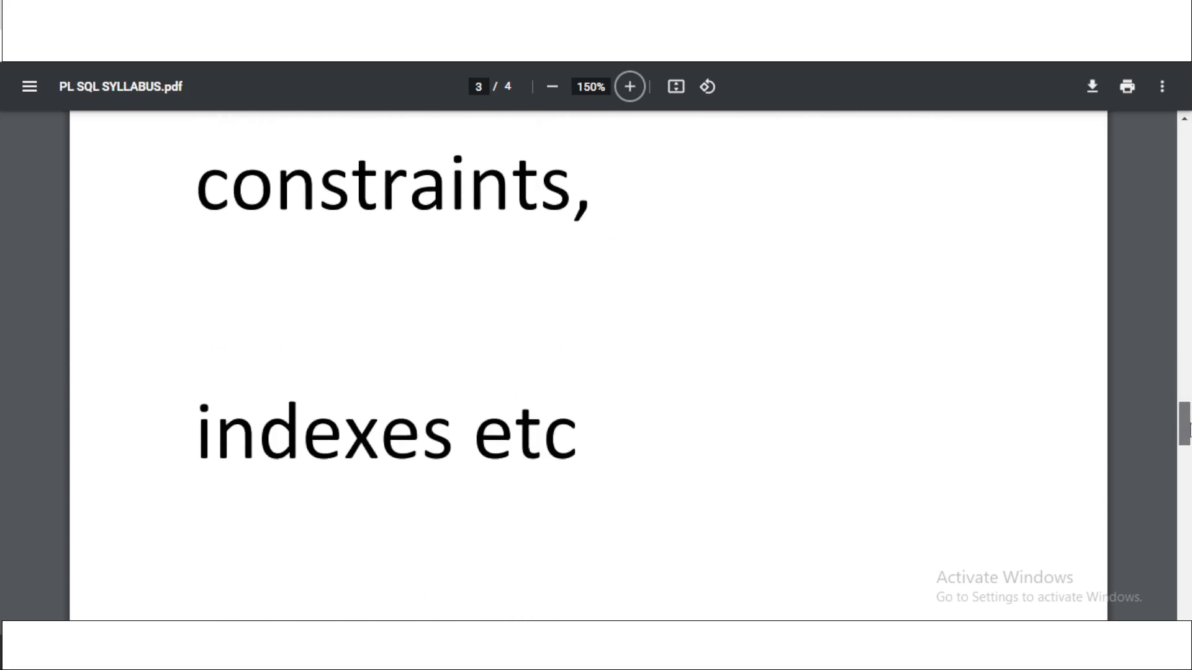
scroll(down, 3)
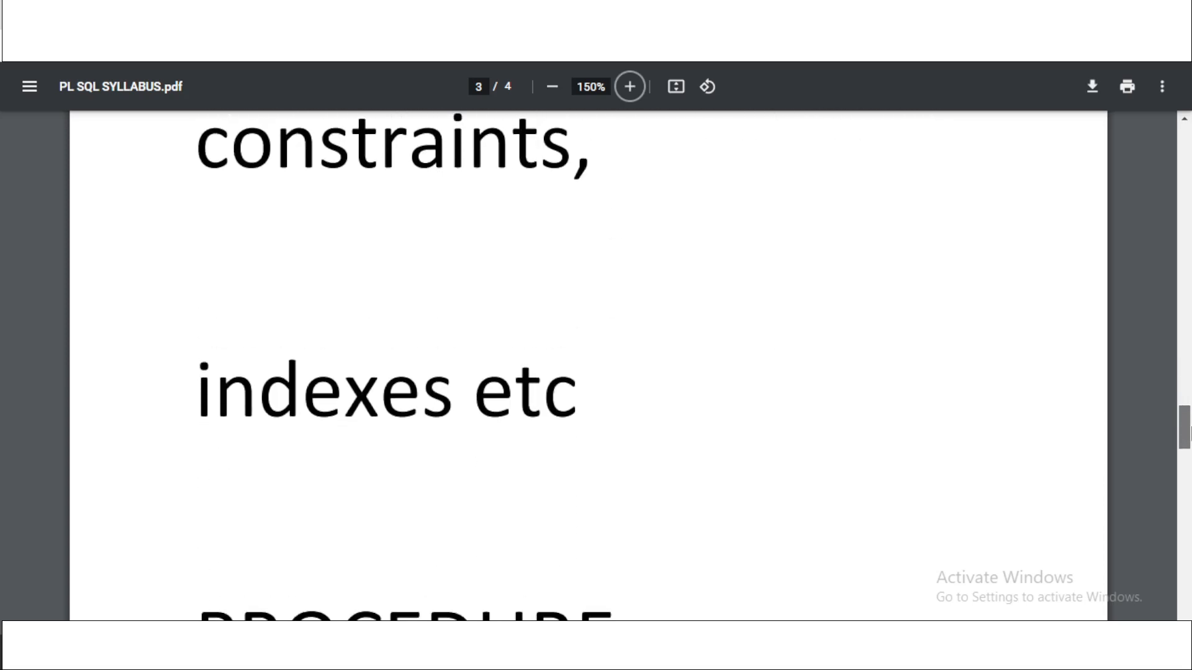
scroll(down, 3)
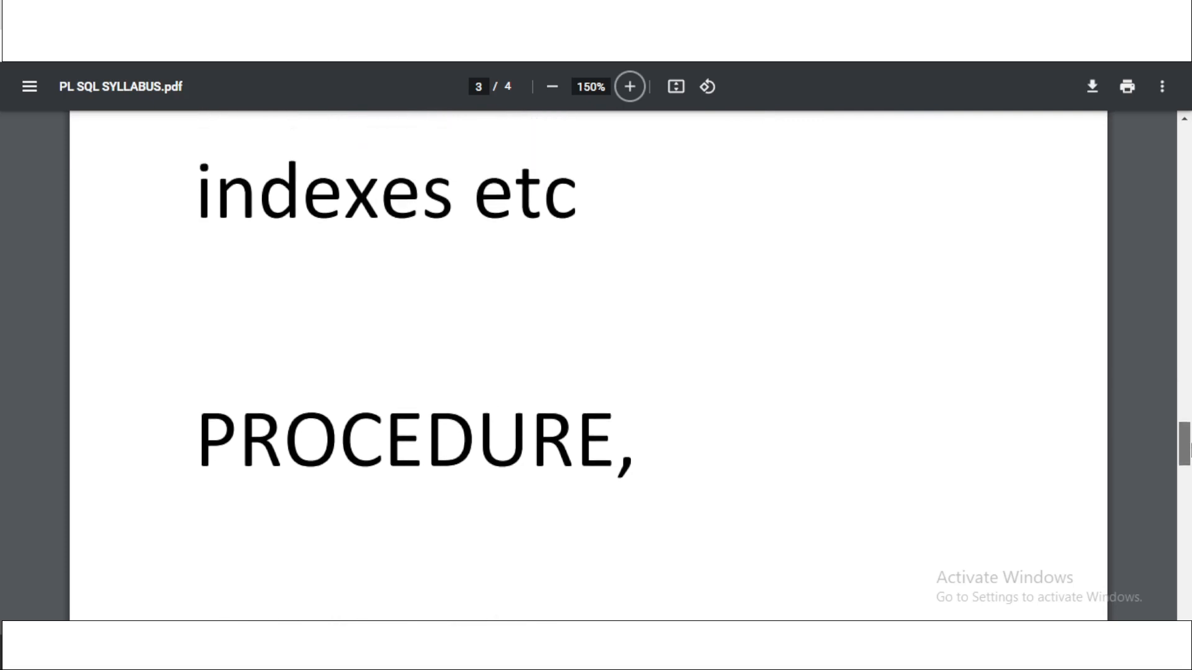
scroll(down, 3)
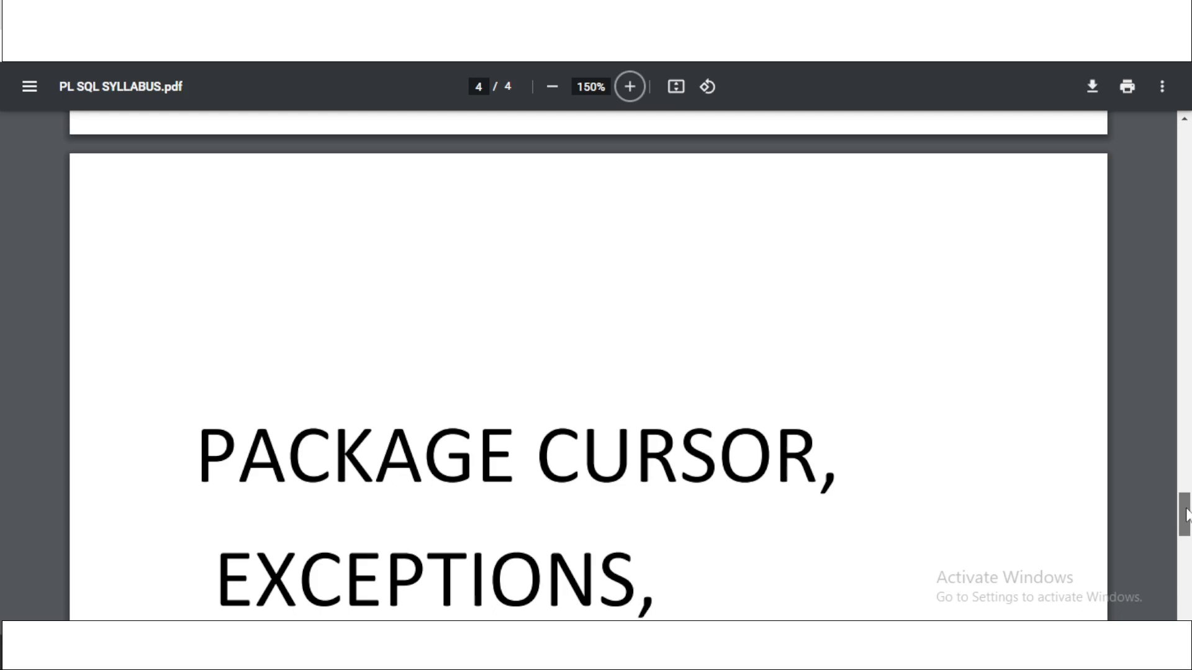
scroll(down, 3)
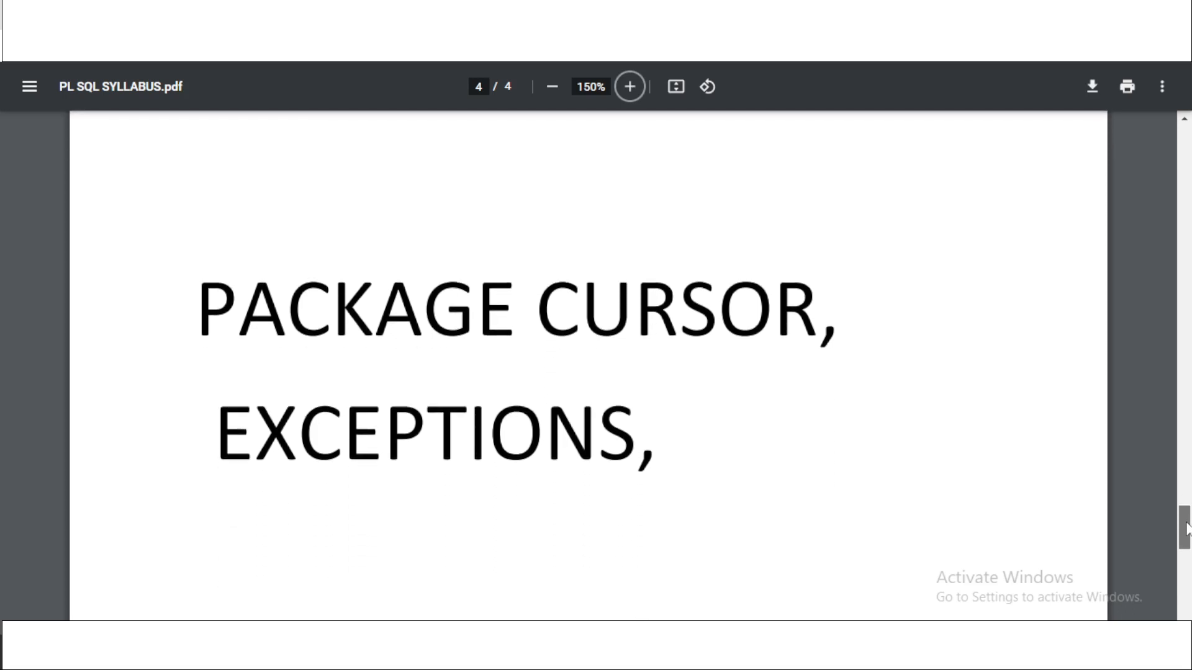
scroll(down, 3)
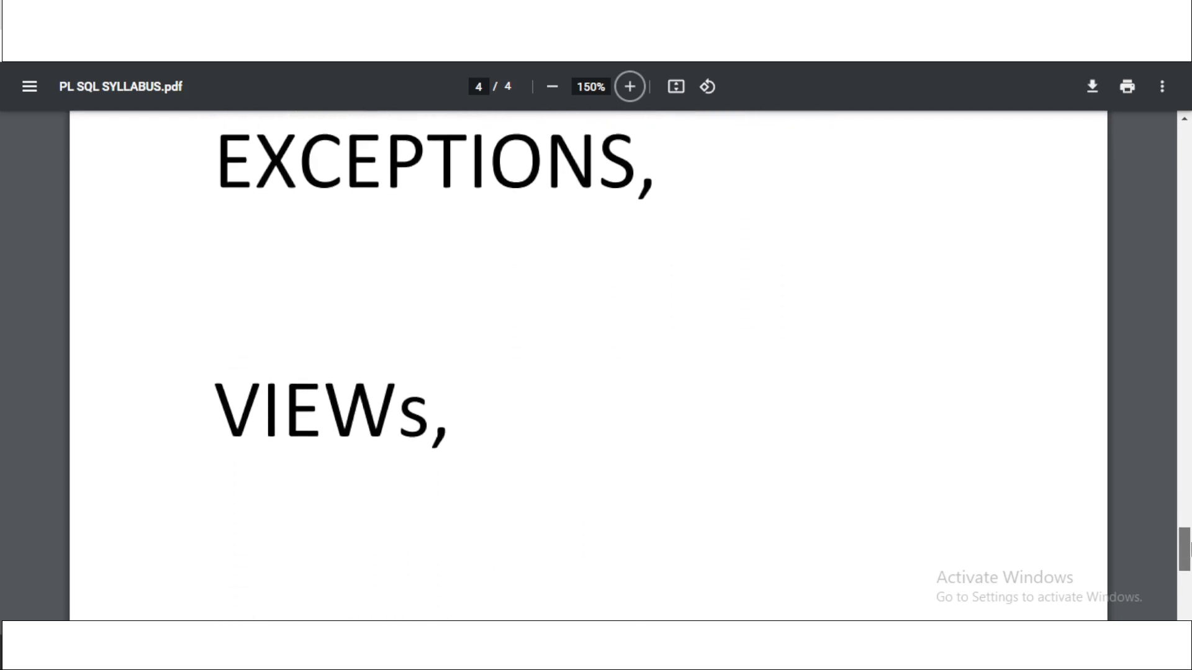
scroll(down, 3)
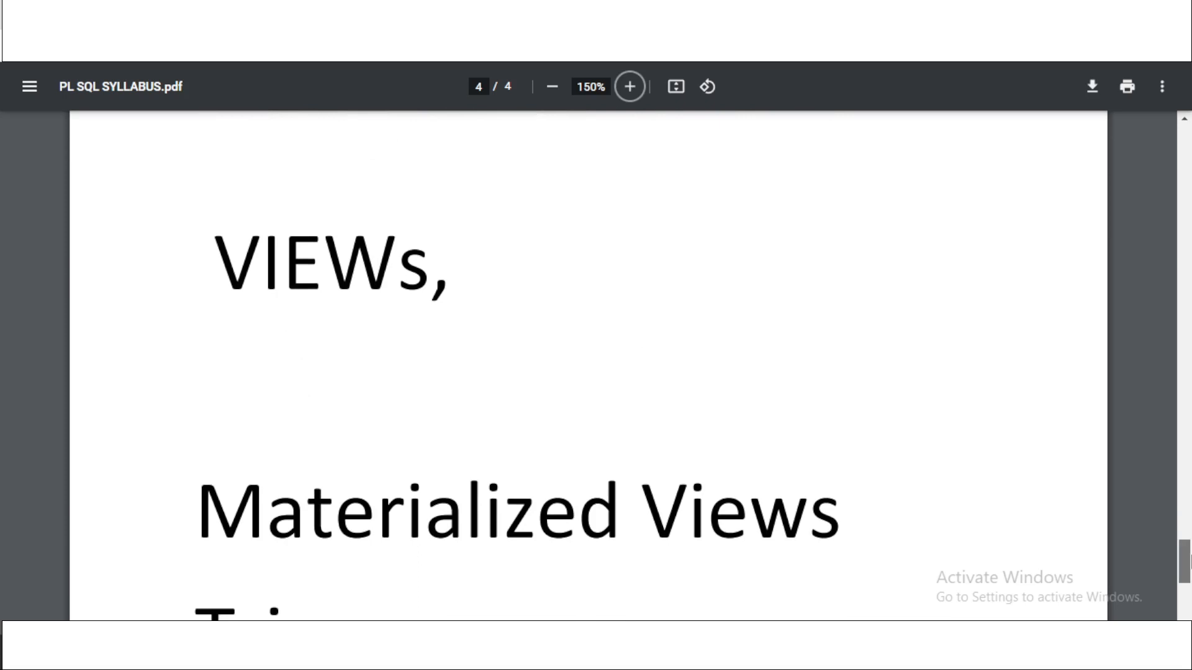
scroll(down, 3)
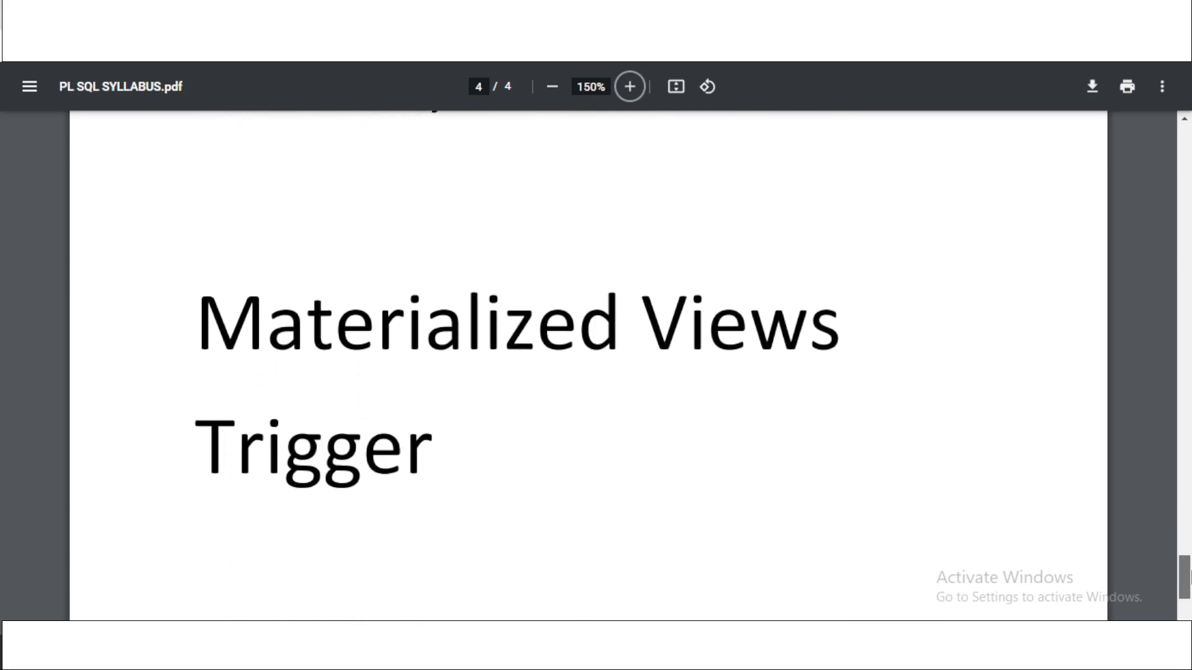